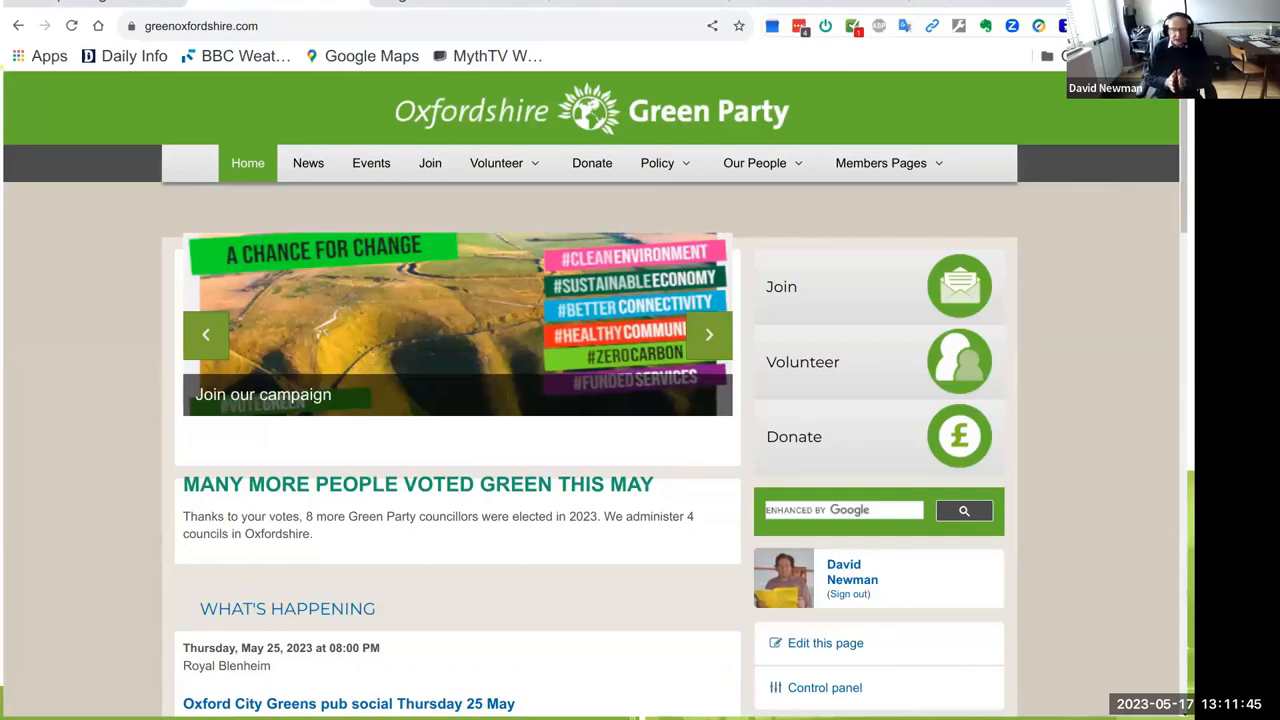
Open NationBuilder's People database and browse a single supporter's profile with tags and memberships
left_click(709, 335)
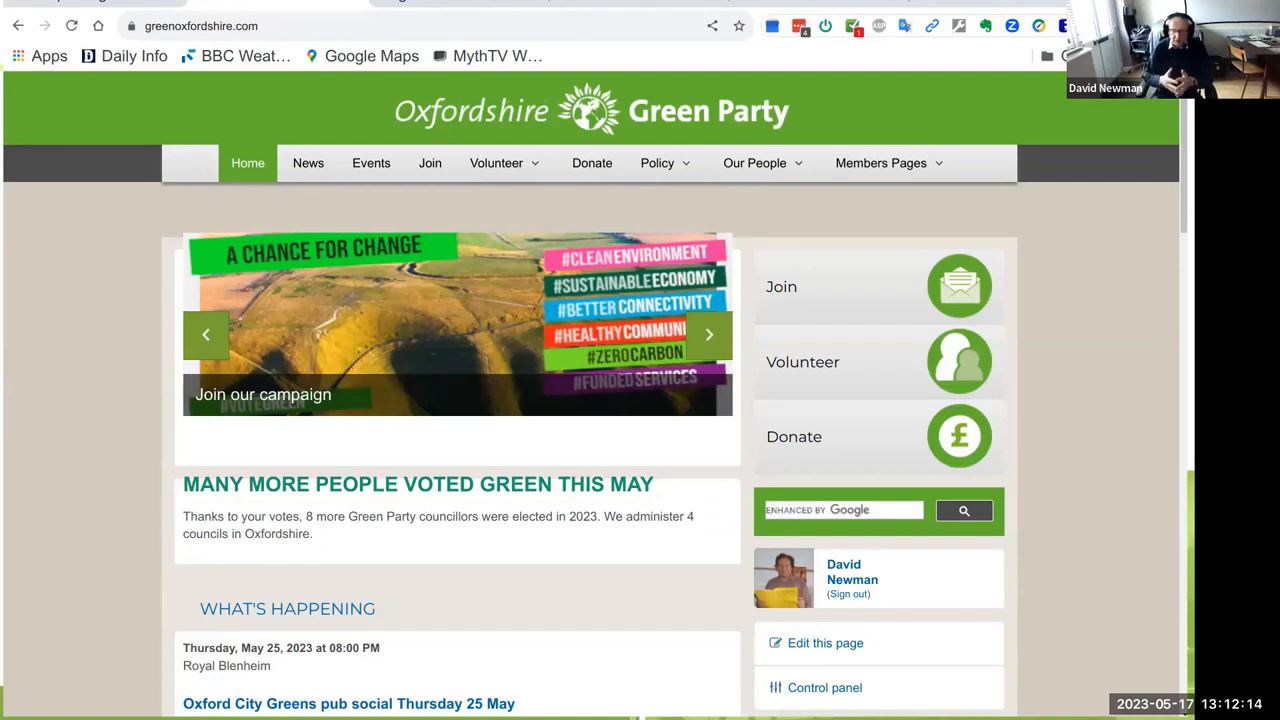
left_click(824, 687)
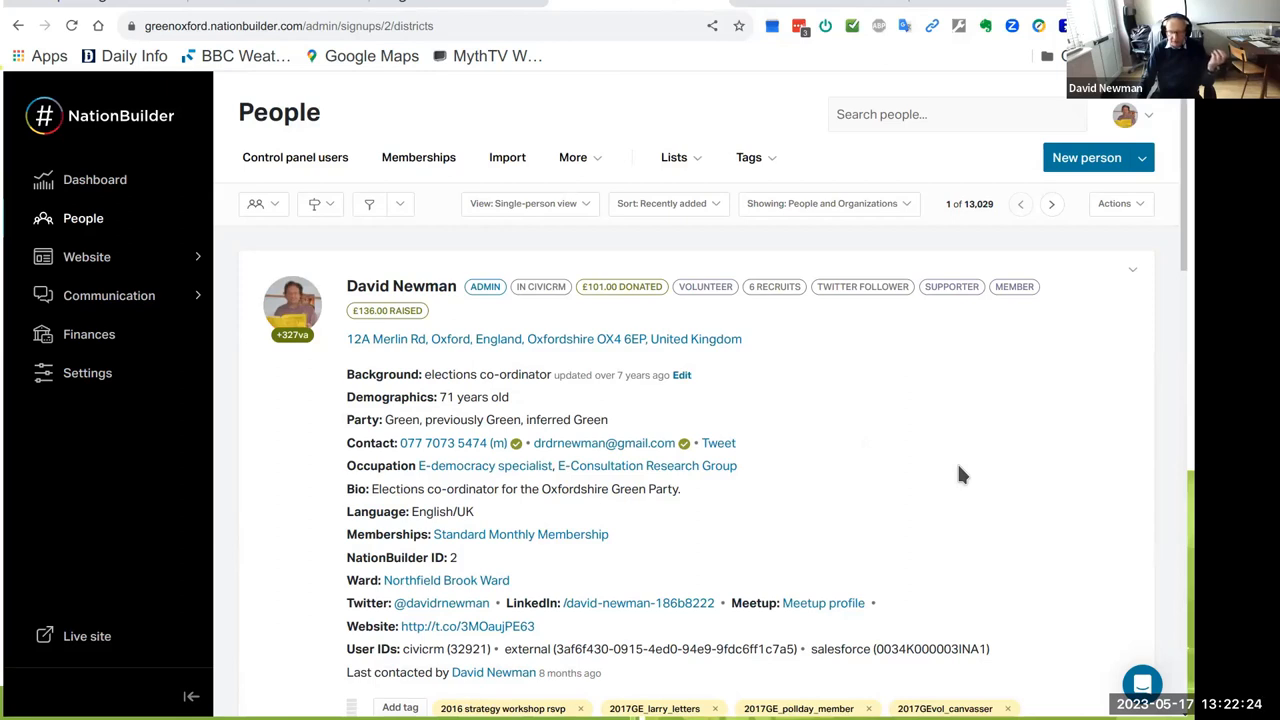
mouse_move(618, 311)
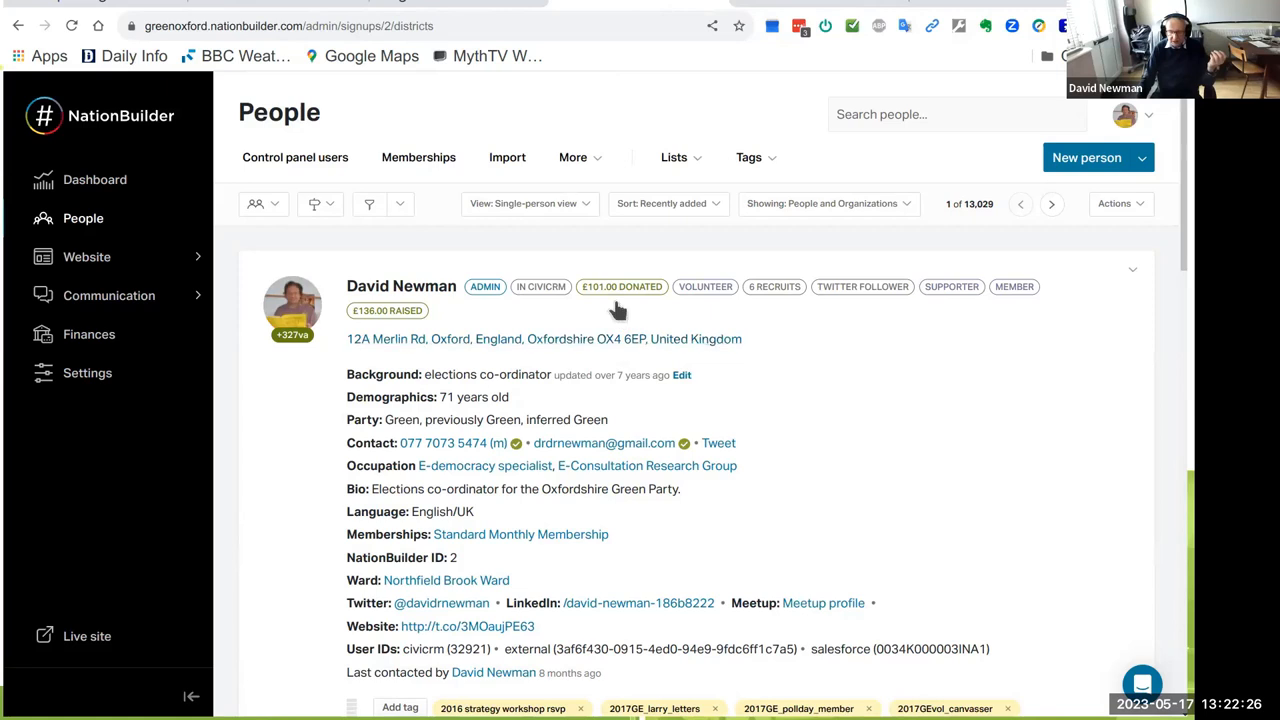
mouse_move(724, 573)
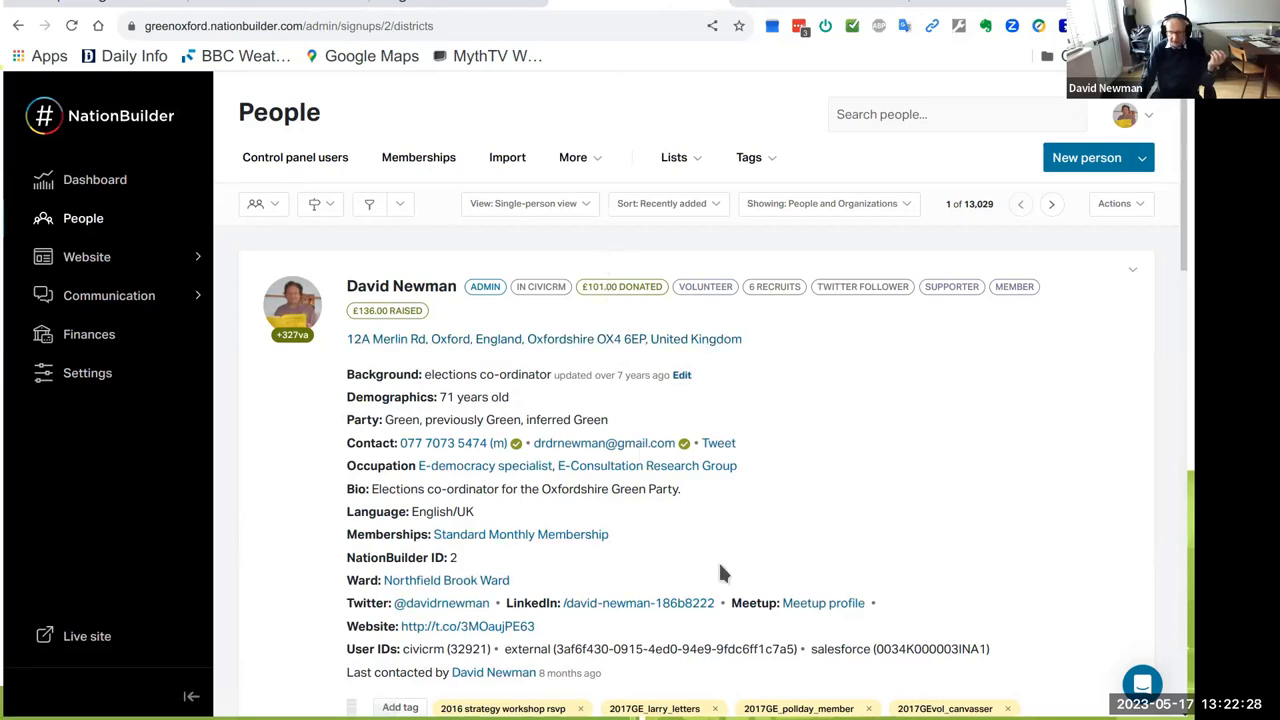
scroll("down", 3)
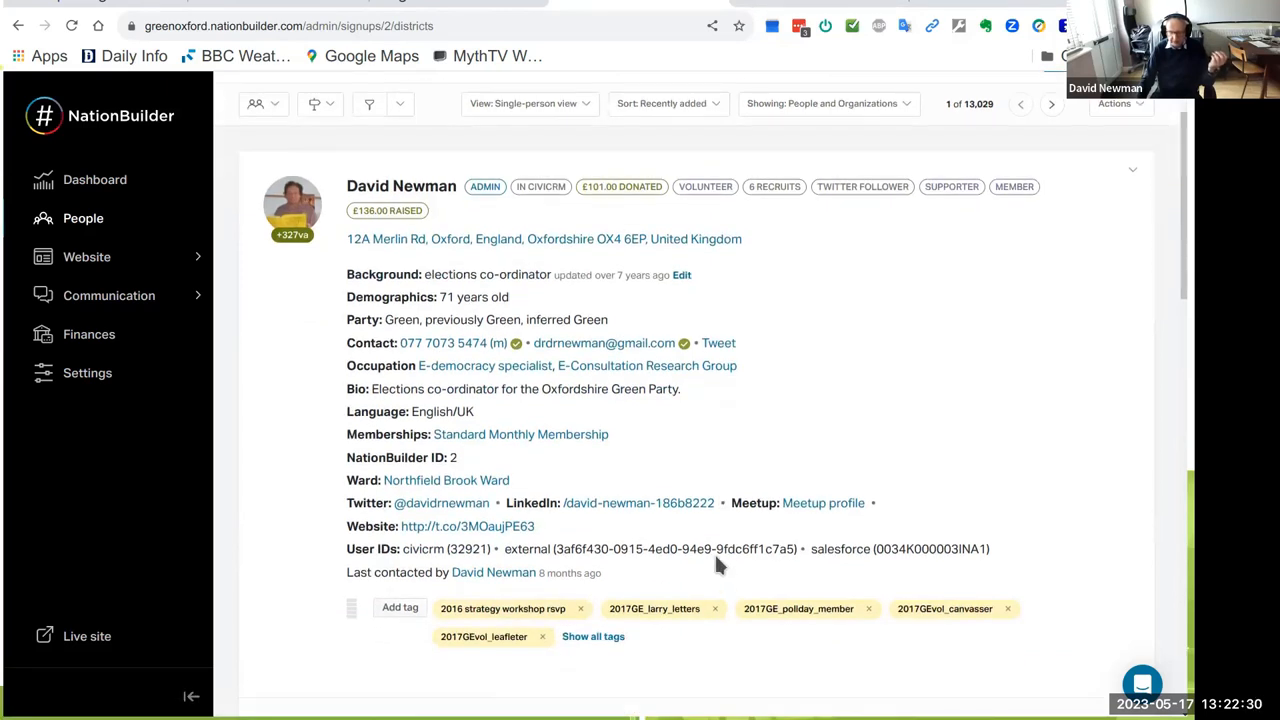
mouse_move(745, 513)
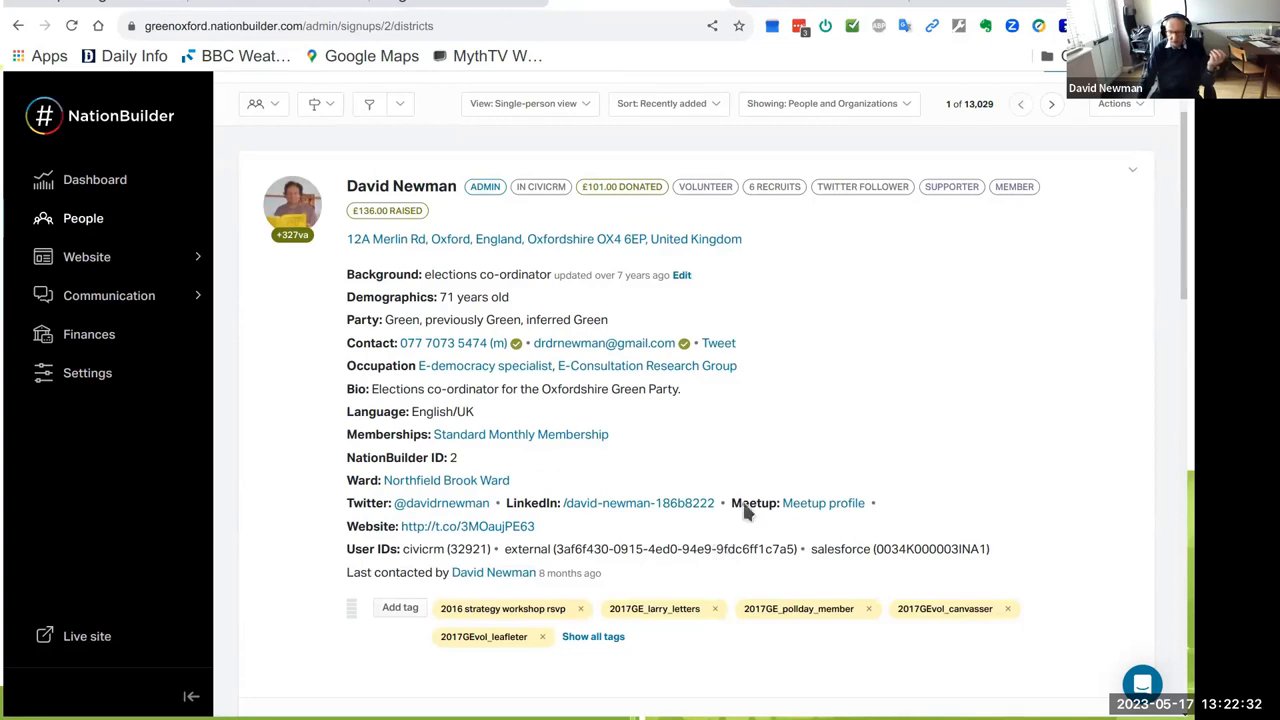
mouse_move(837, 433)
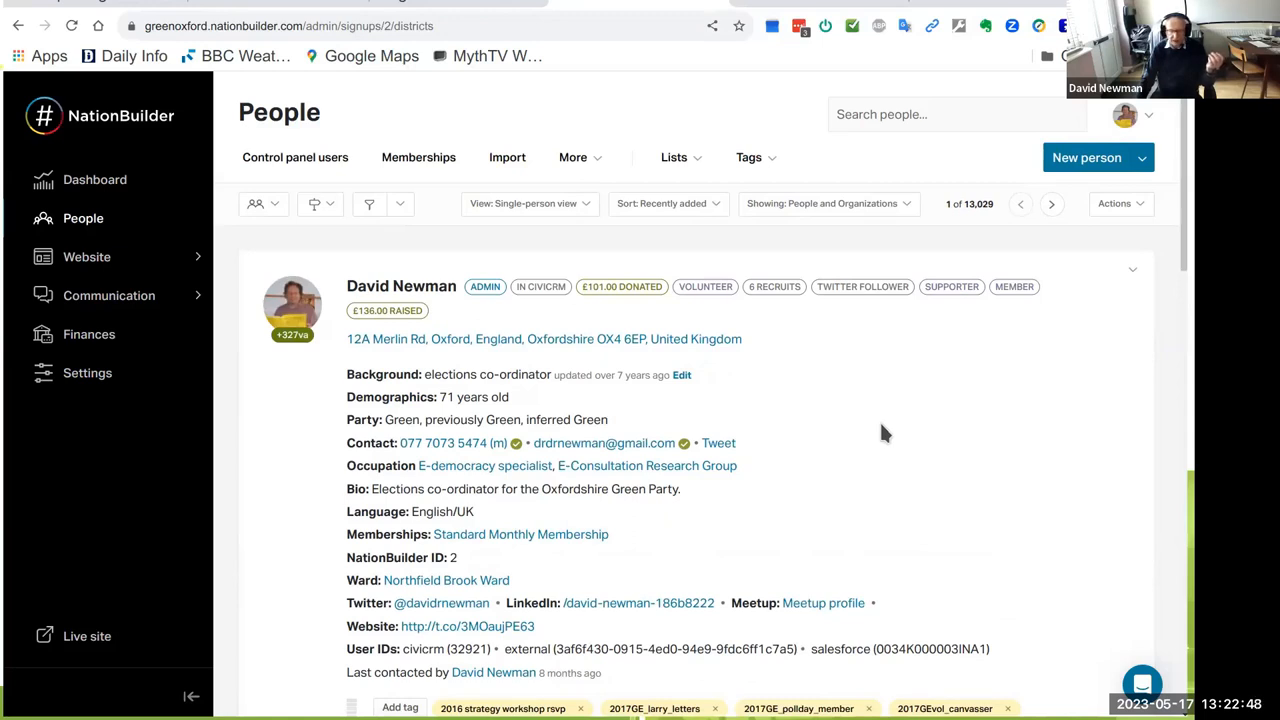
mouse_move(140, 145)
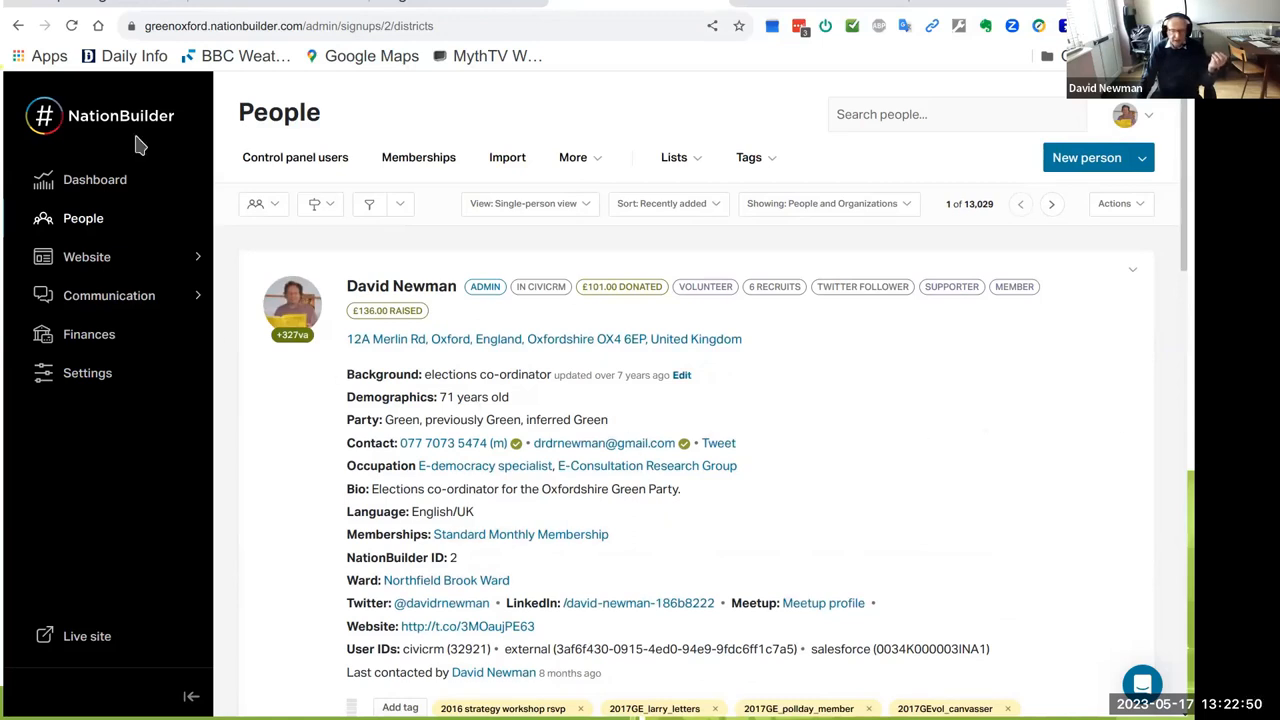
mouse_move(100, 8)
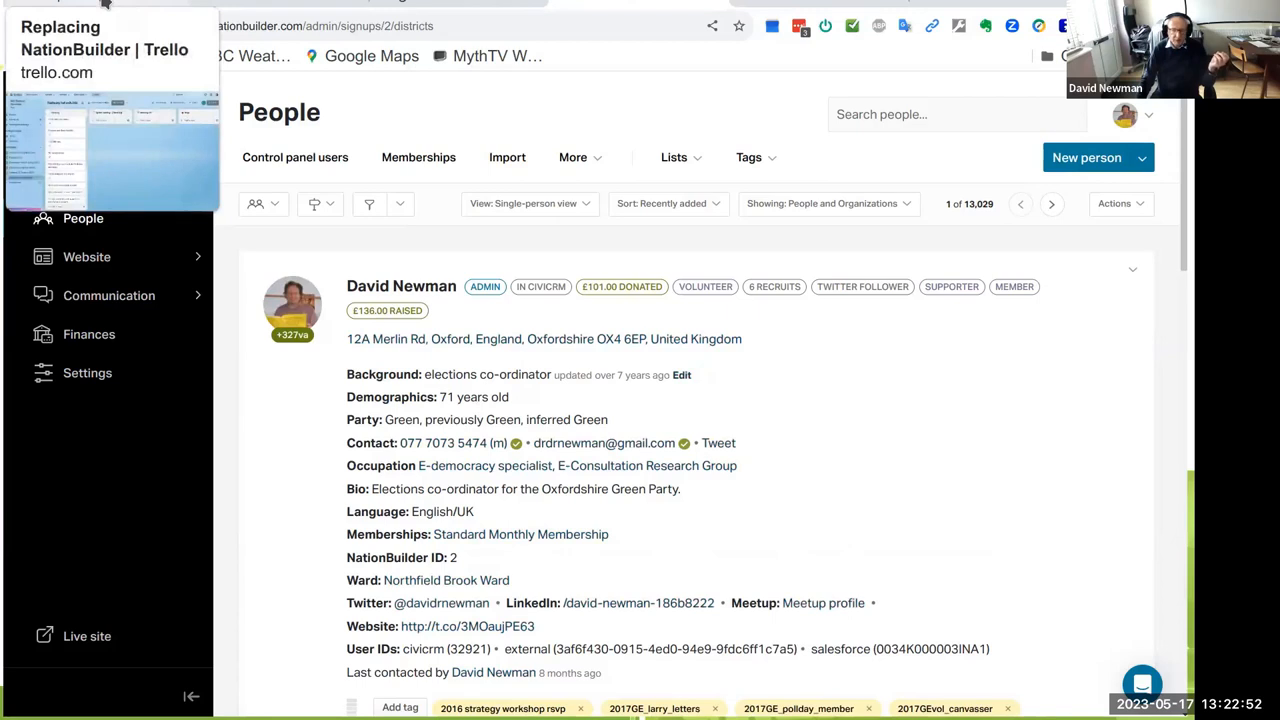
Switch to the 'Replacing NationBuilder' Trello board and scroll through the Backlog tasks
left_click(105, 50)
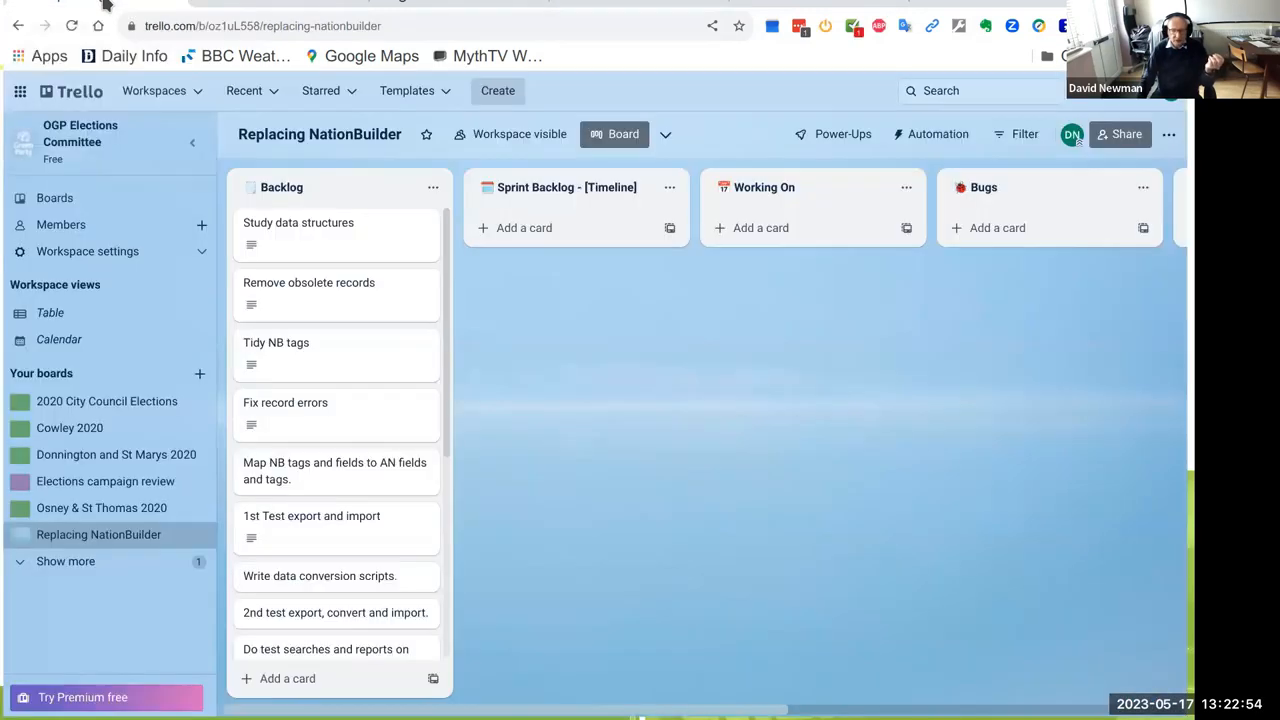
mouse_move(305, 228)
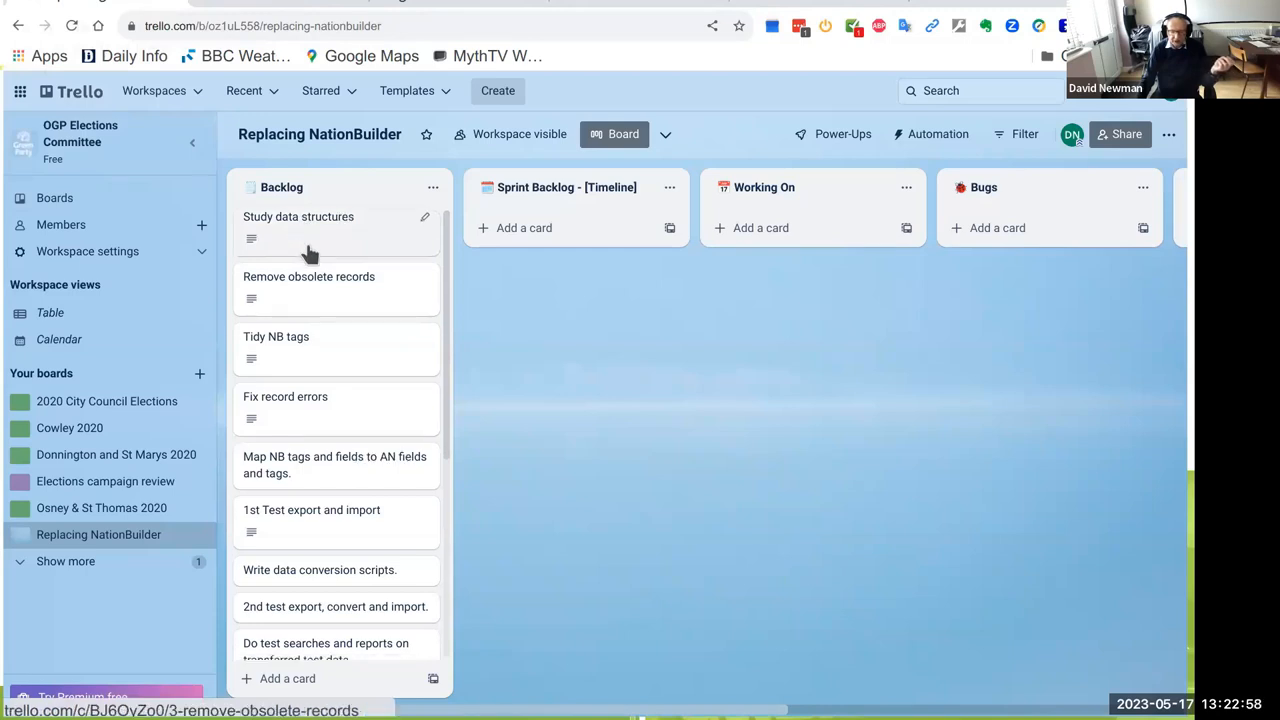
scroll("down", 3)
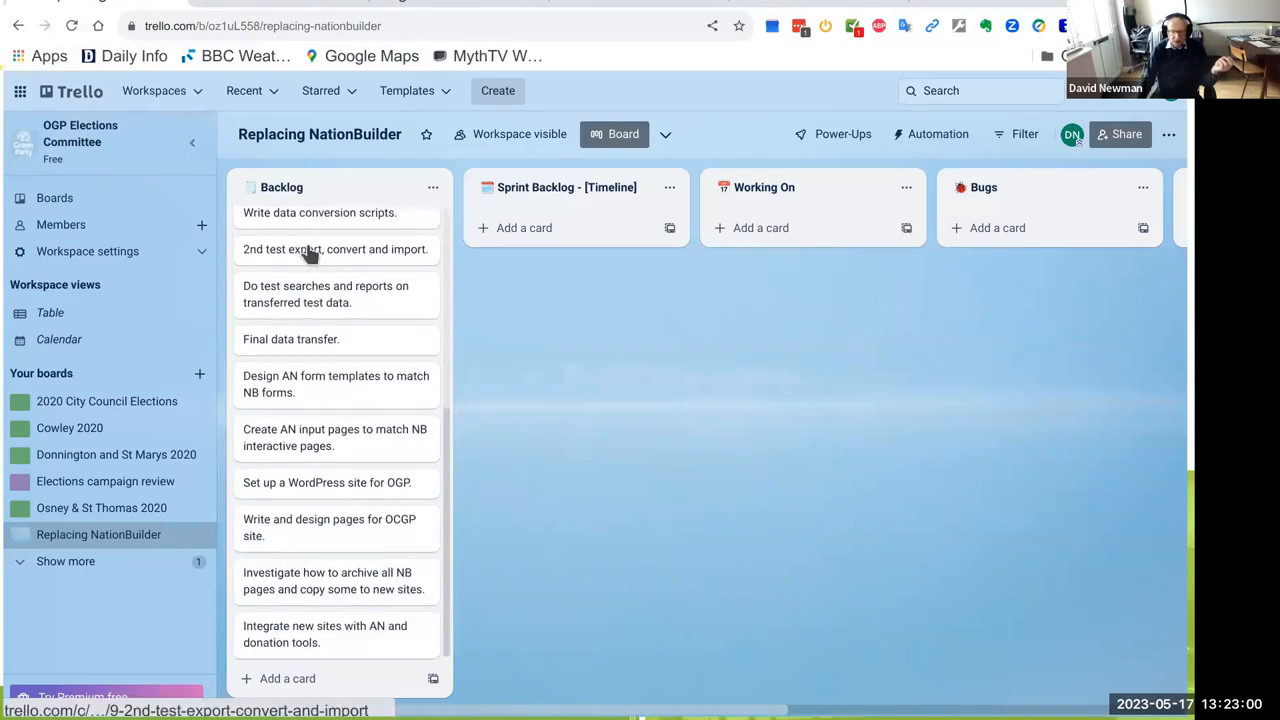
scroll("up", 3)
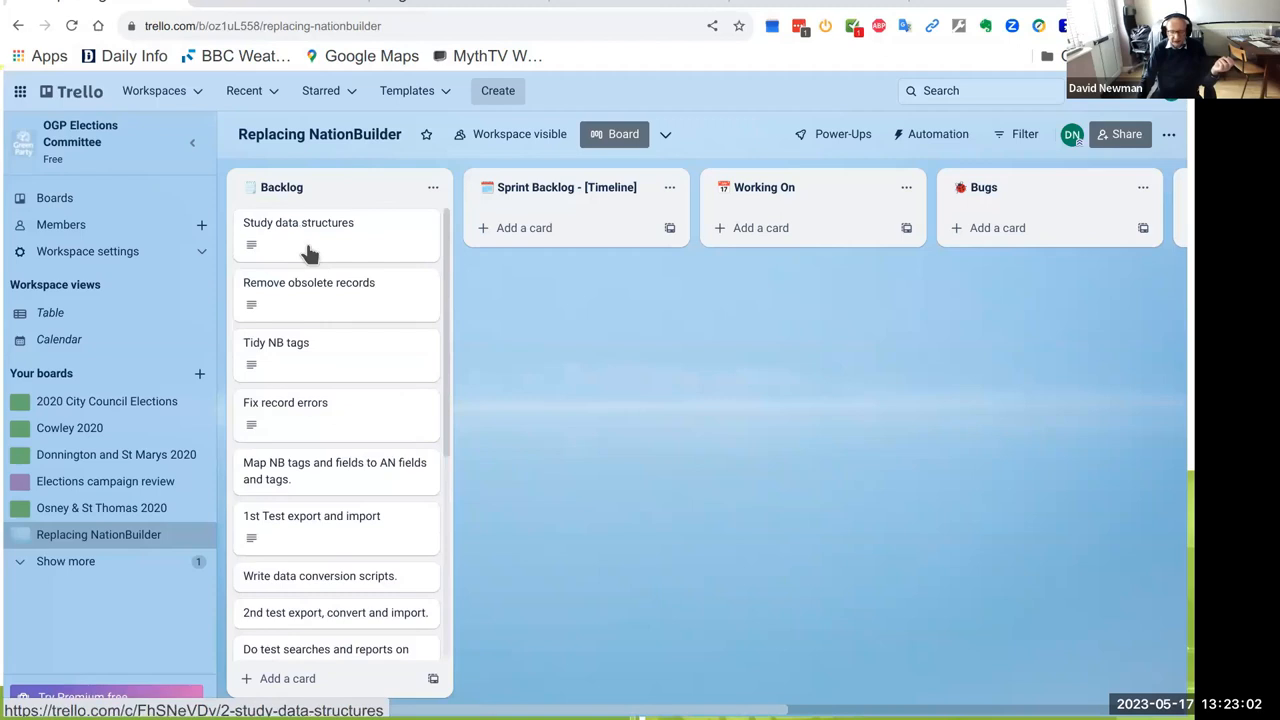
mouse_move(333, 291)
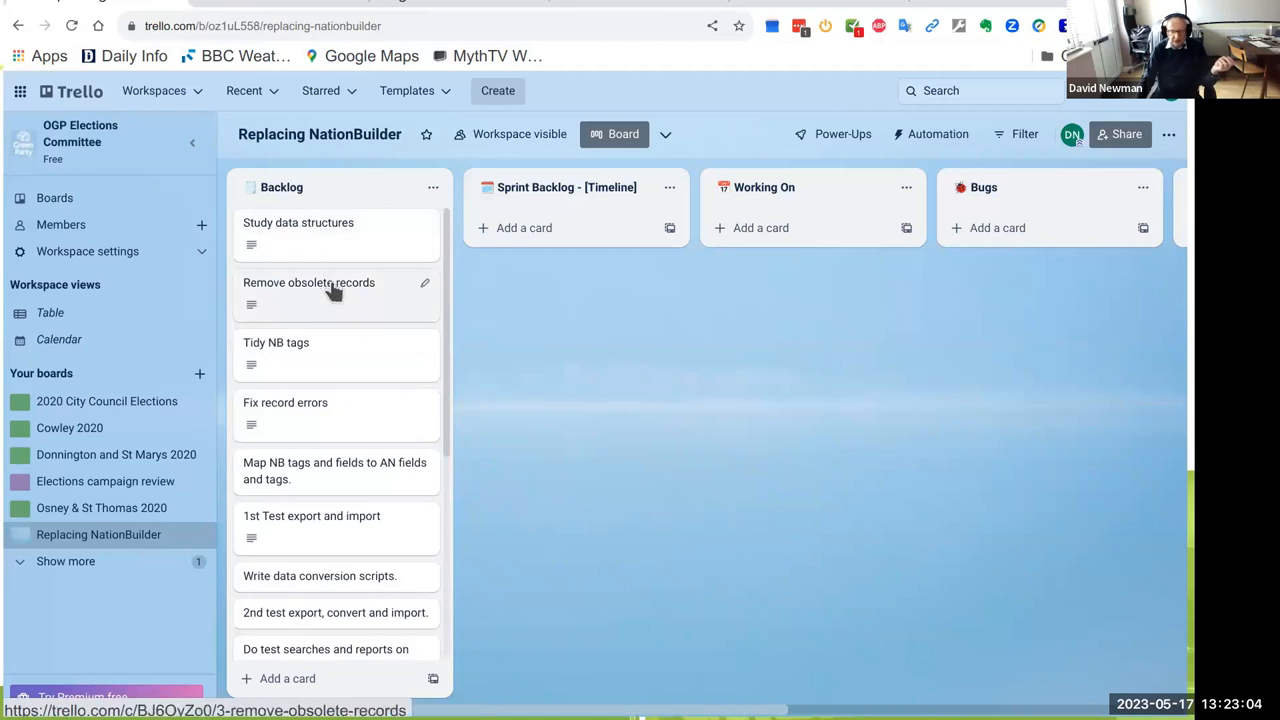
scroll("down", 3)
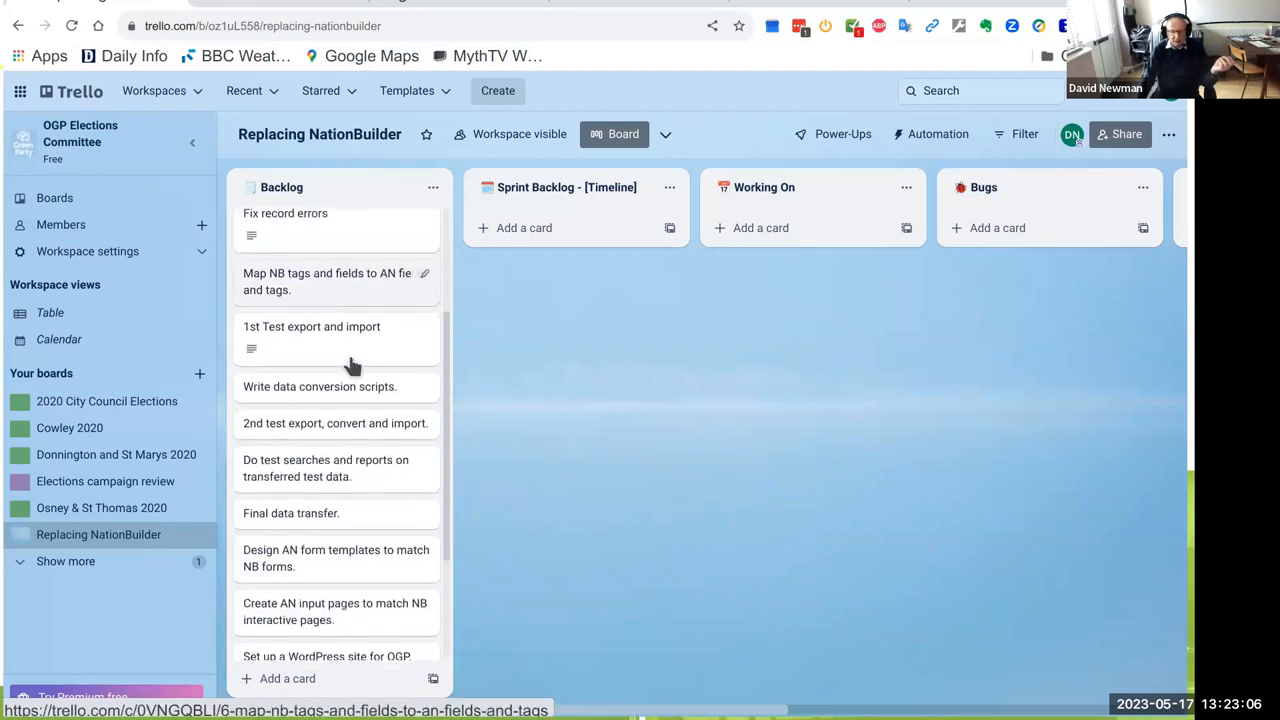
scroll("up", 3)
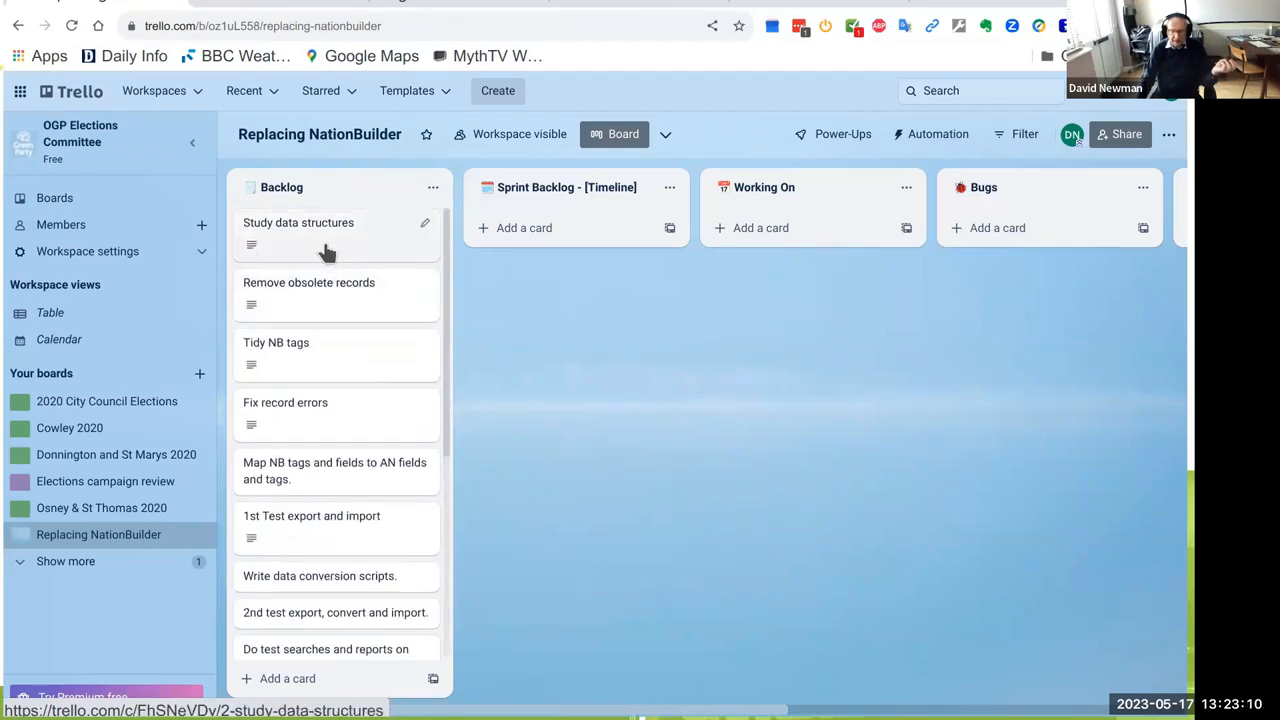
mouse_move(334, 300)
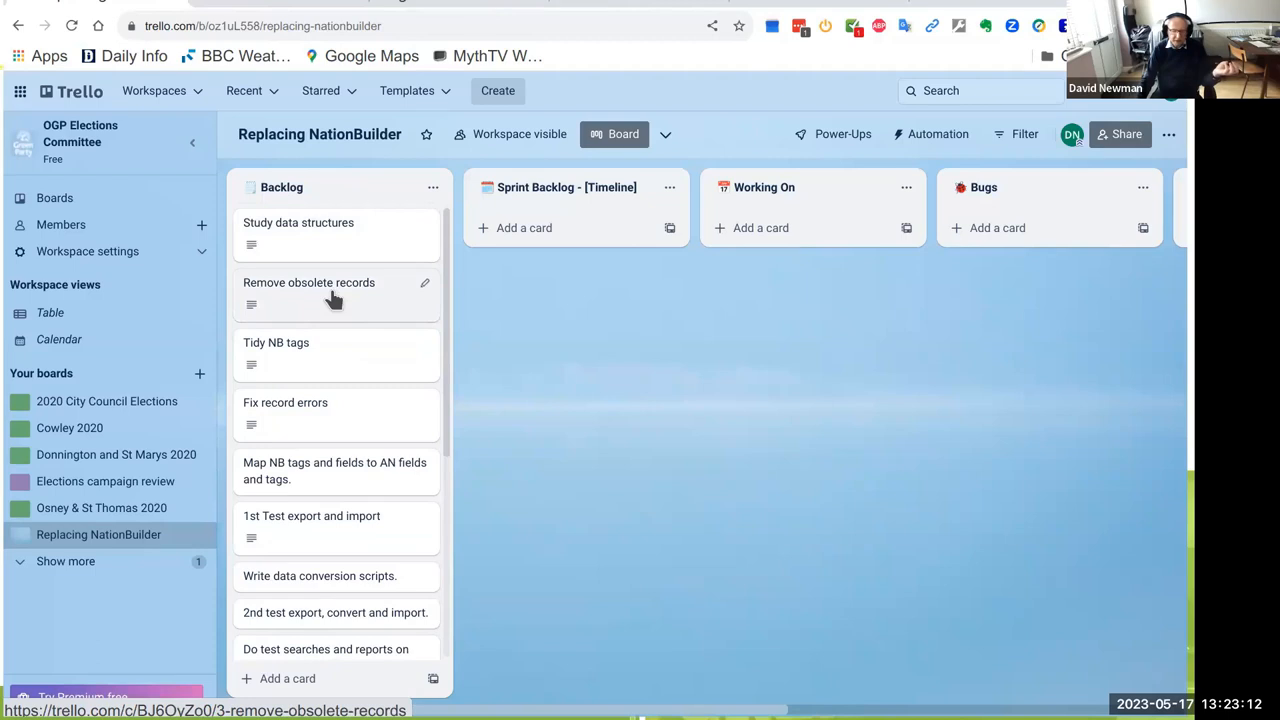
mouse_move(337, 360)
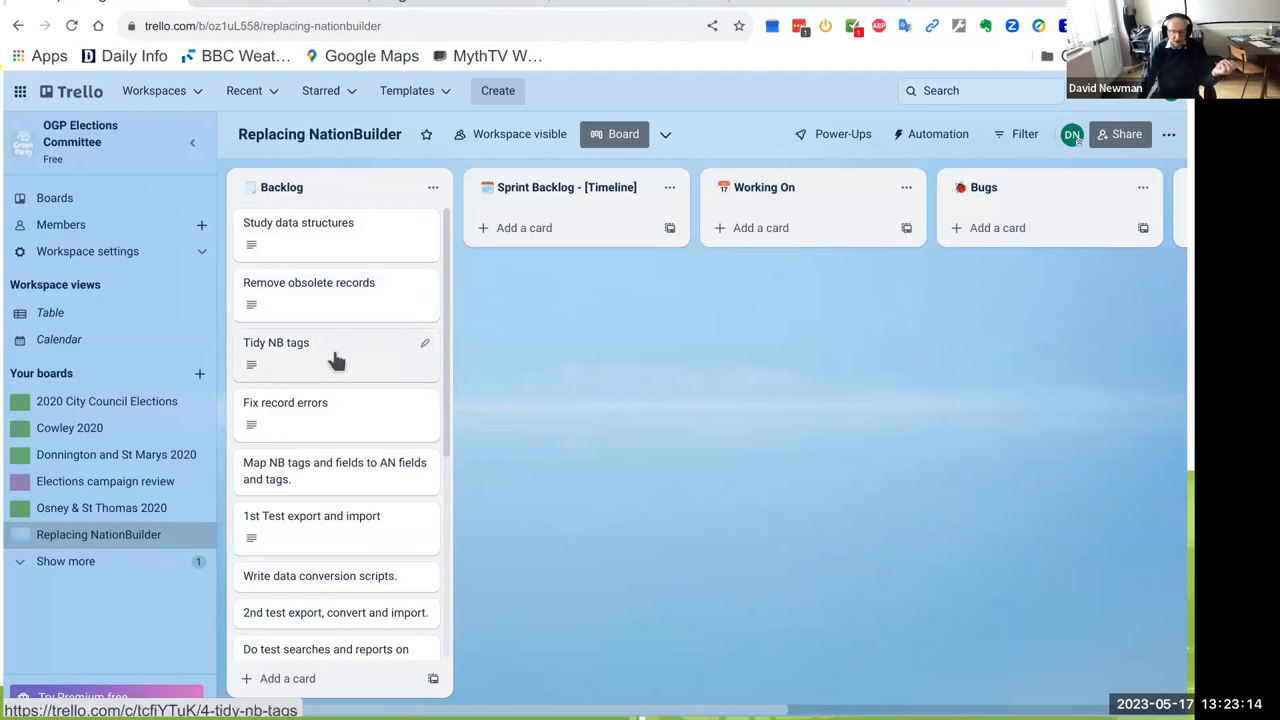
mouse_move(339, 355)
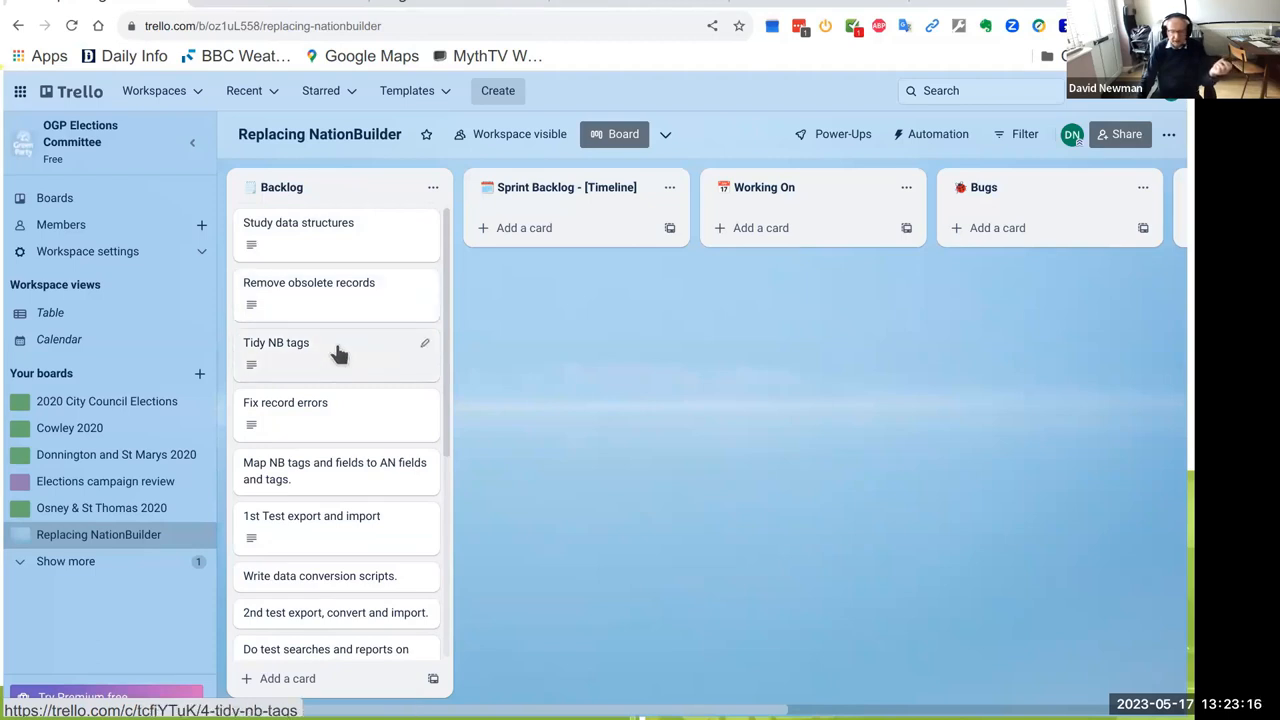
mouse_move(364, 410)
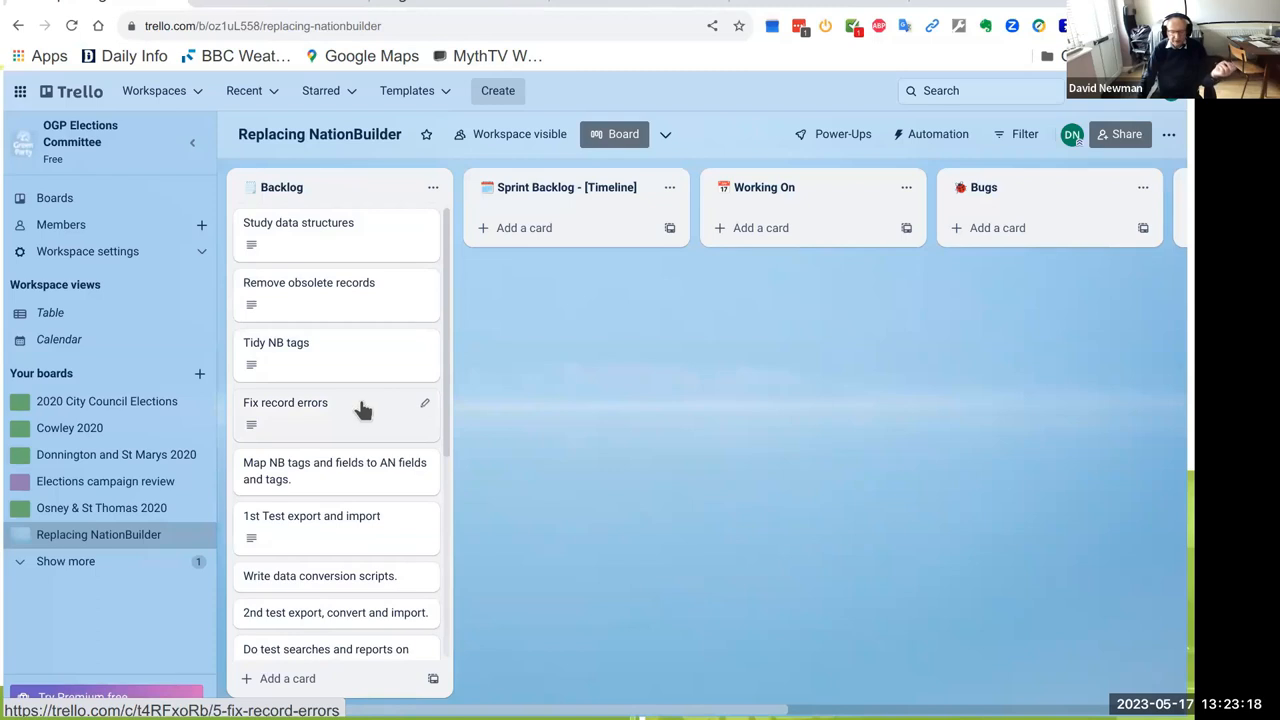
scroll("down", 3)
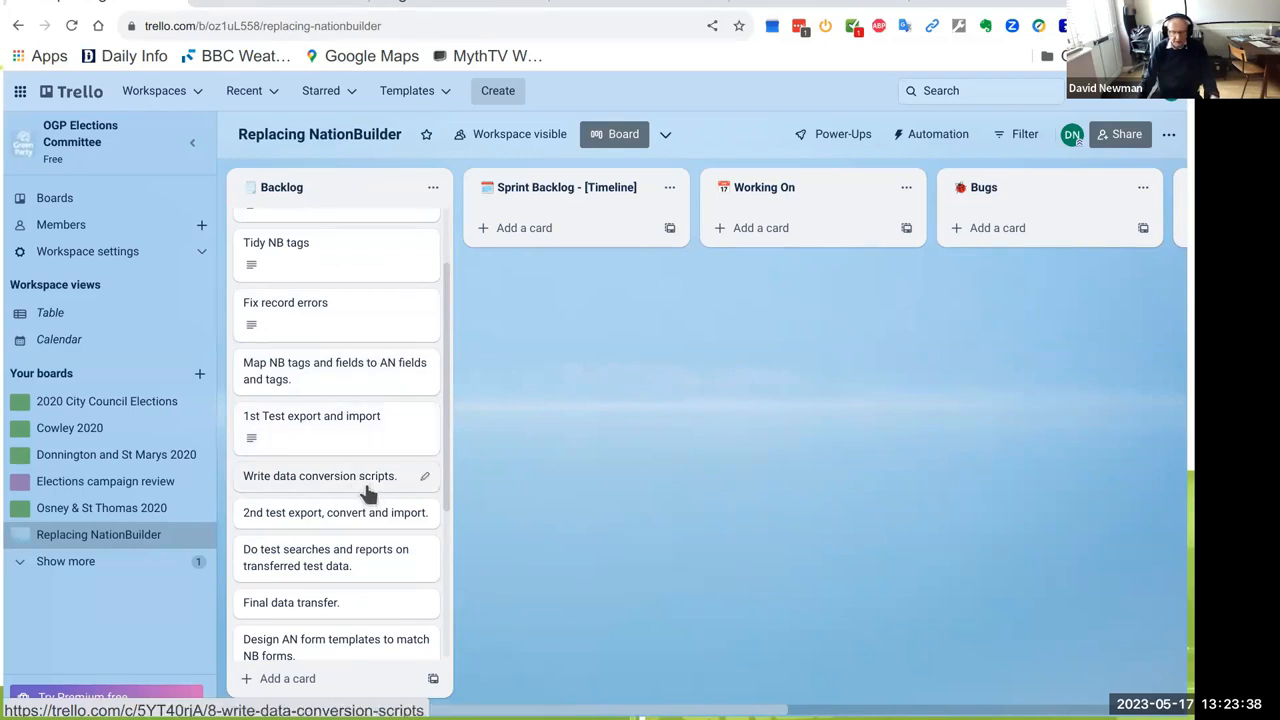
scroll("down", 3)
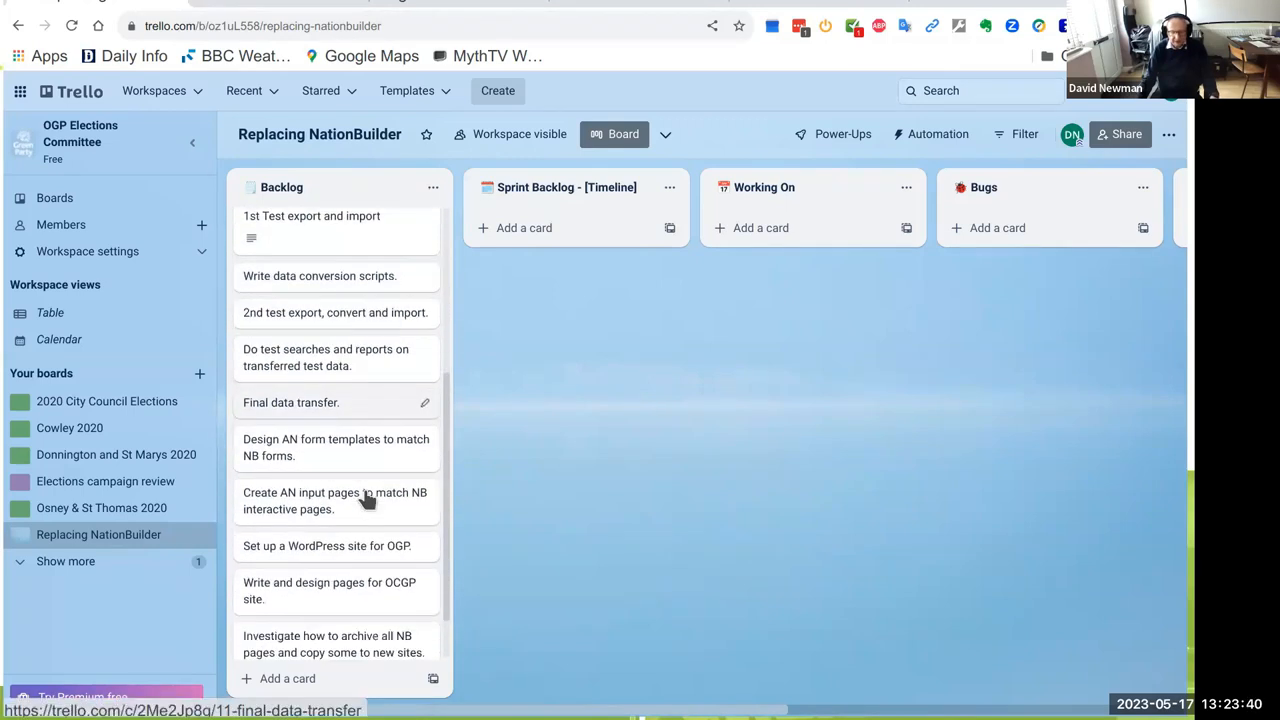
mouse_move(358, 447)
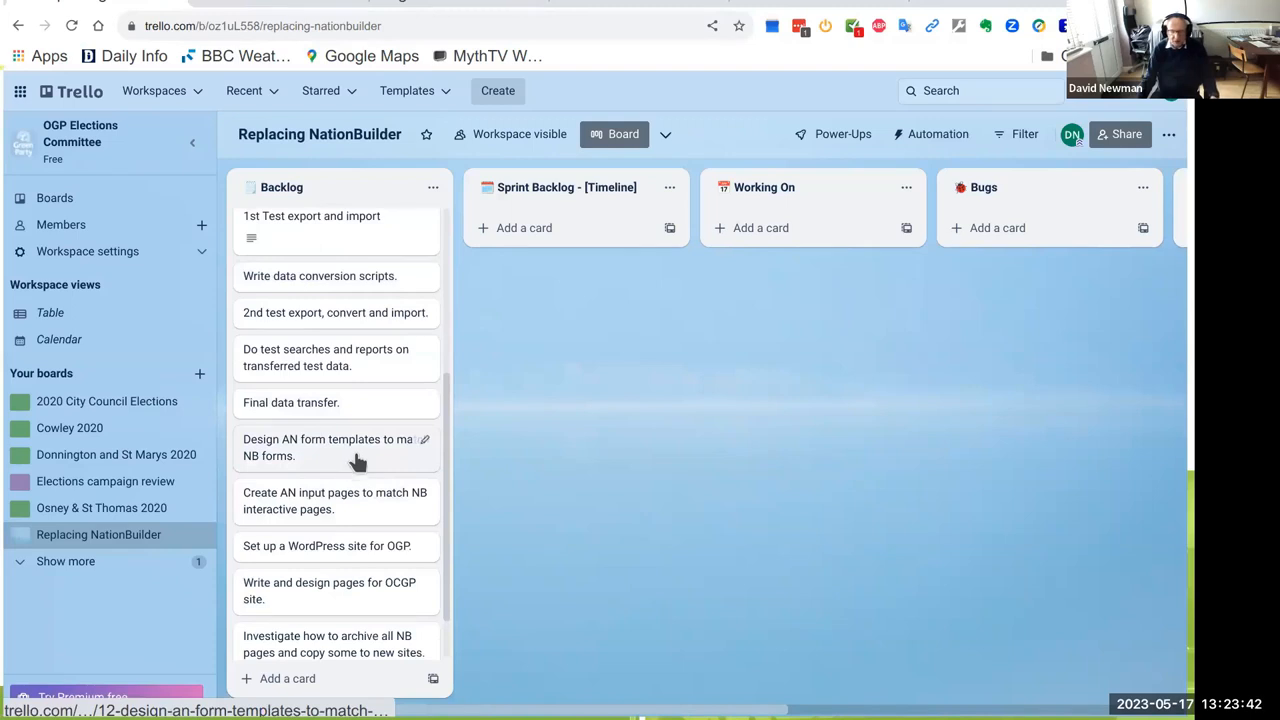
mouse_move(368, 500)
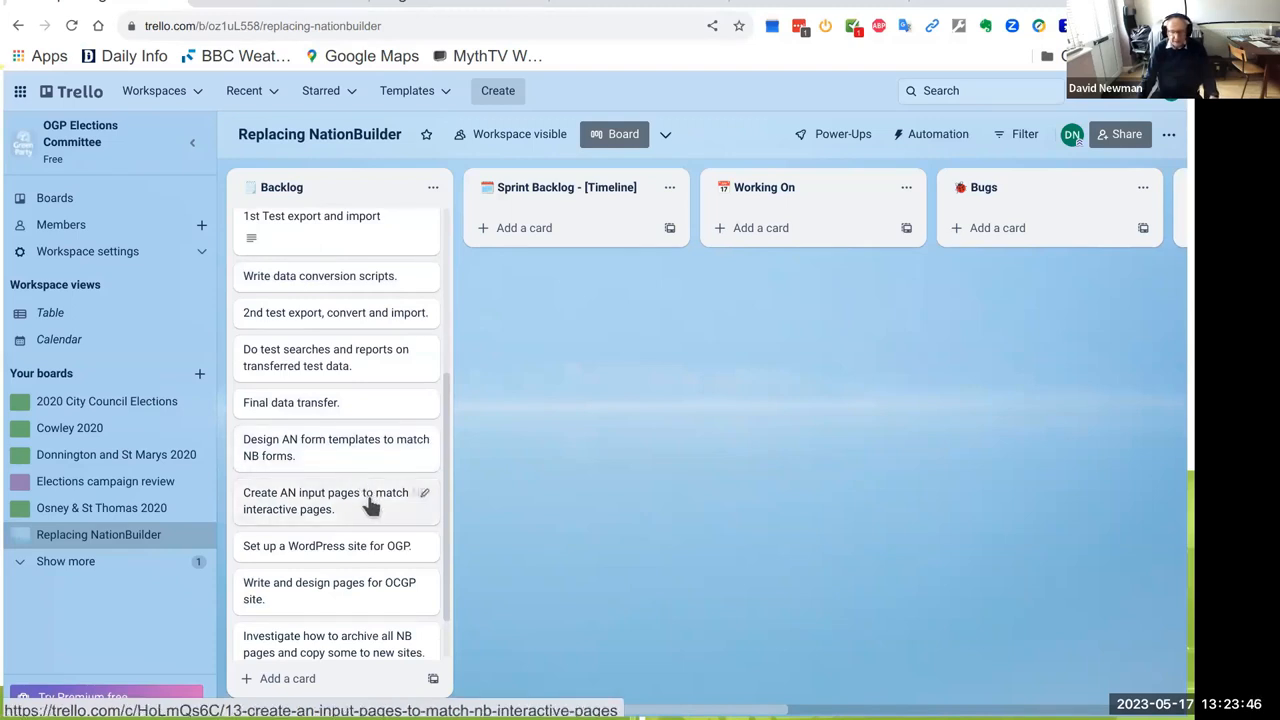
scroll("down", 3)
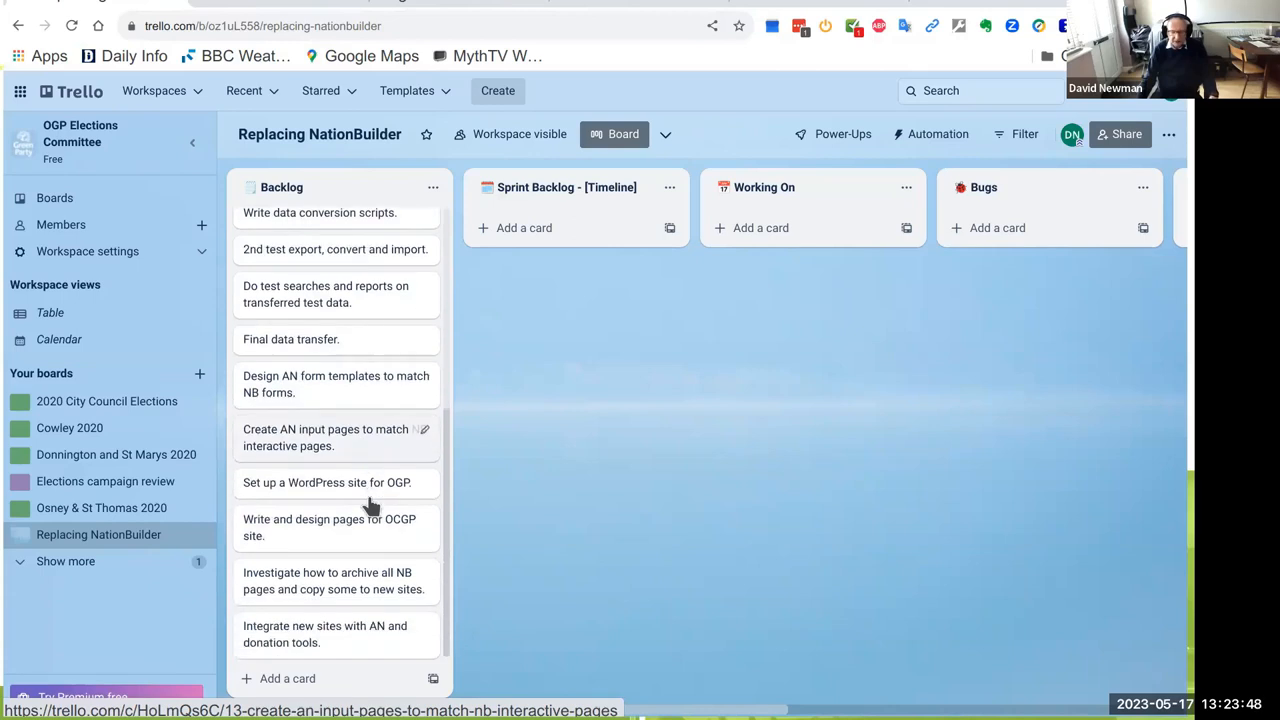
scroll("up", 3)
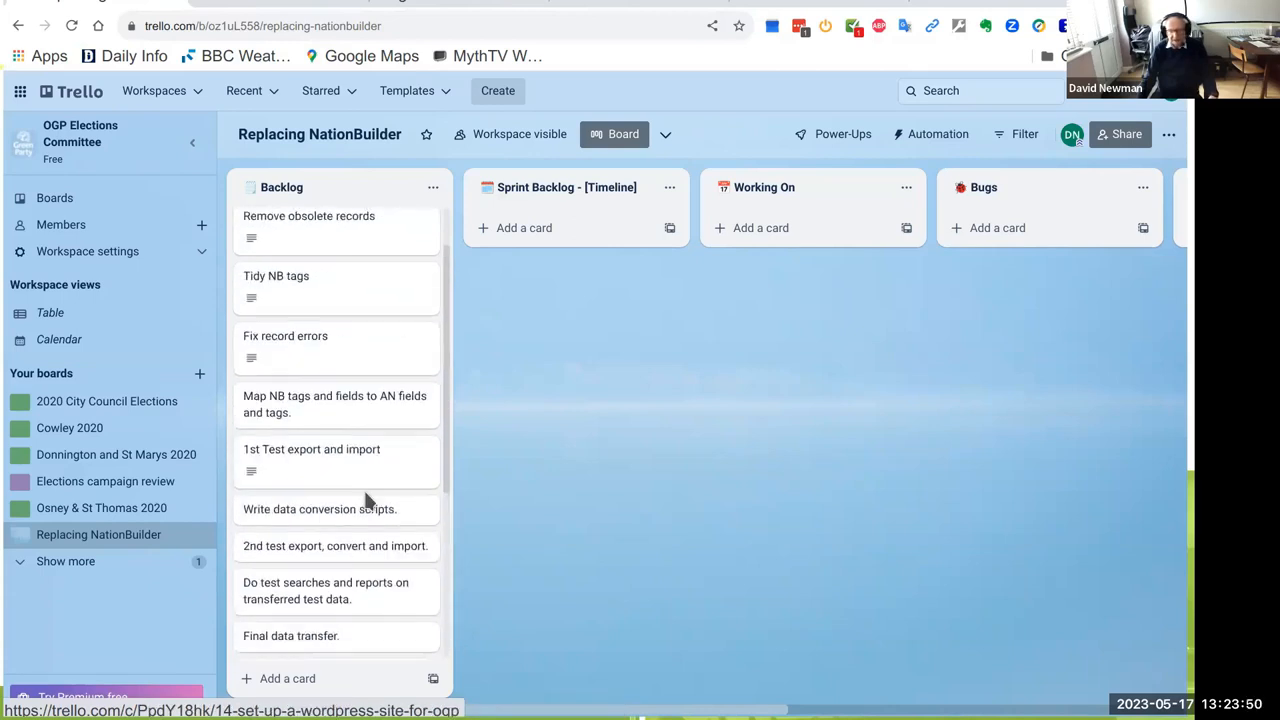